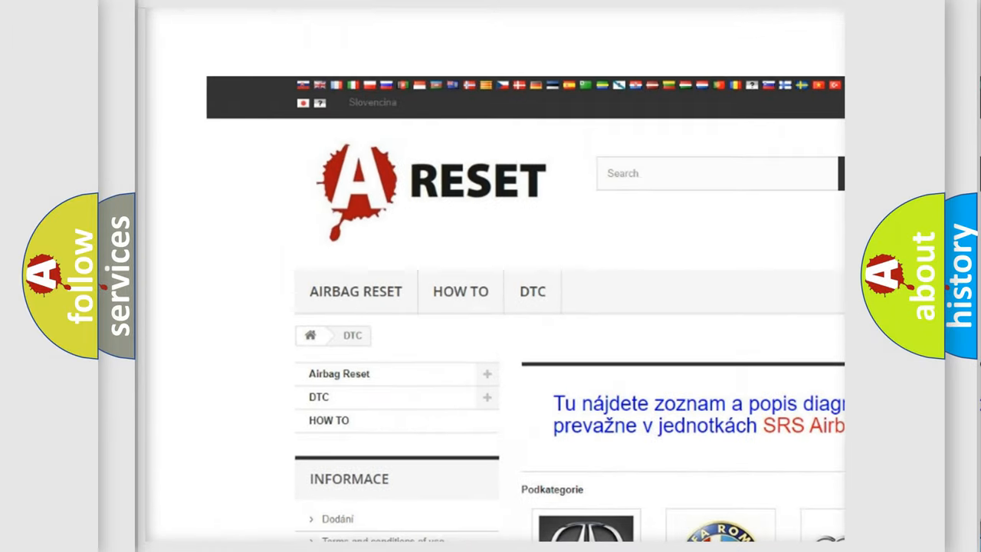
- Scroll down the DTC brand grid until the Jeep tile appears
scroll("down", 3)
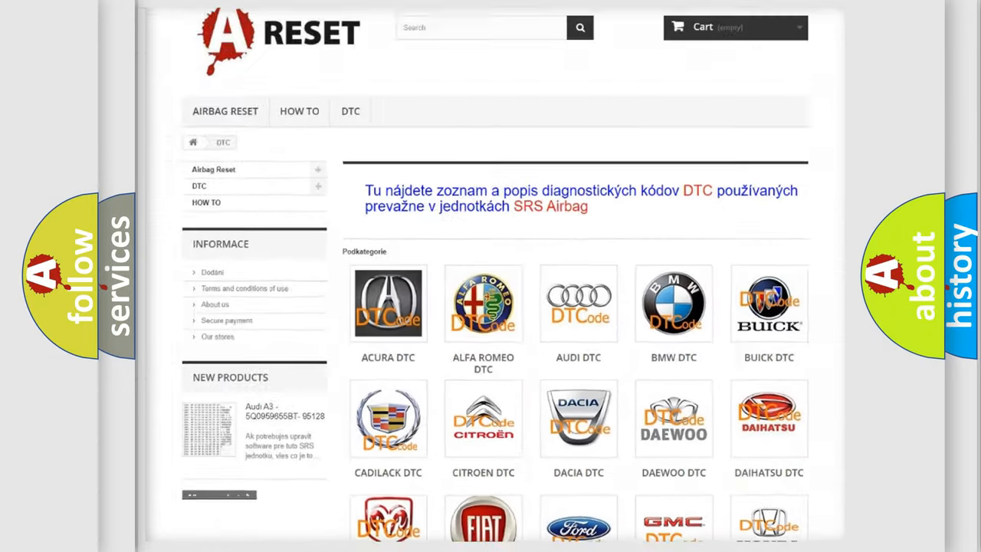
scroll("down", 3)
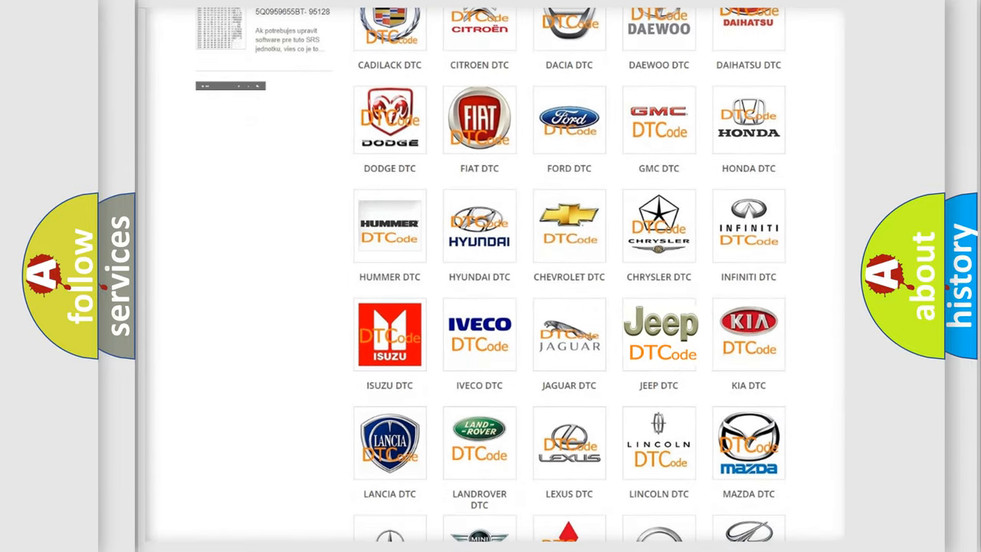
- Open the Jeep DTC tile and skim its code subcategory list, returning to the top
left_click(659, 334)
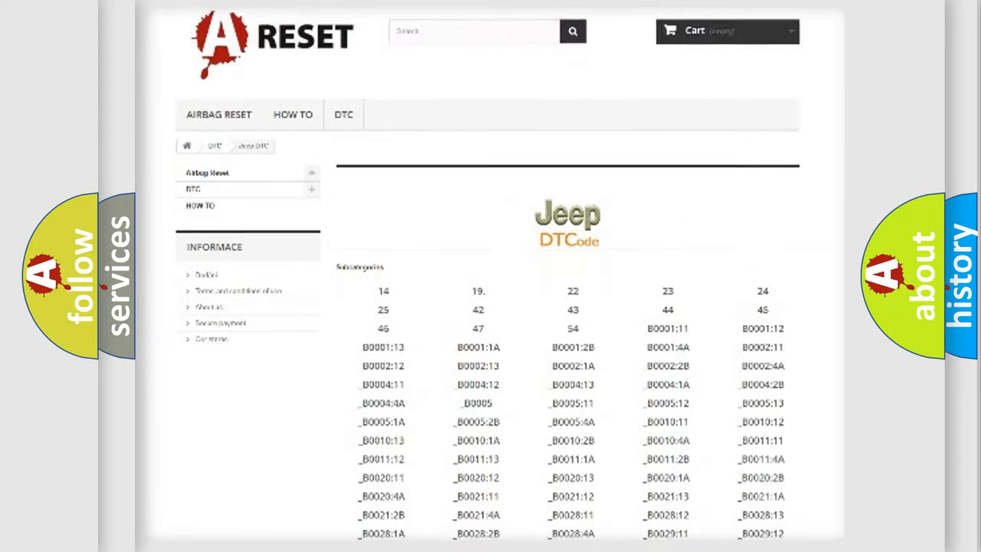
scroll("down", 3)
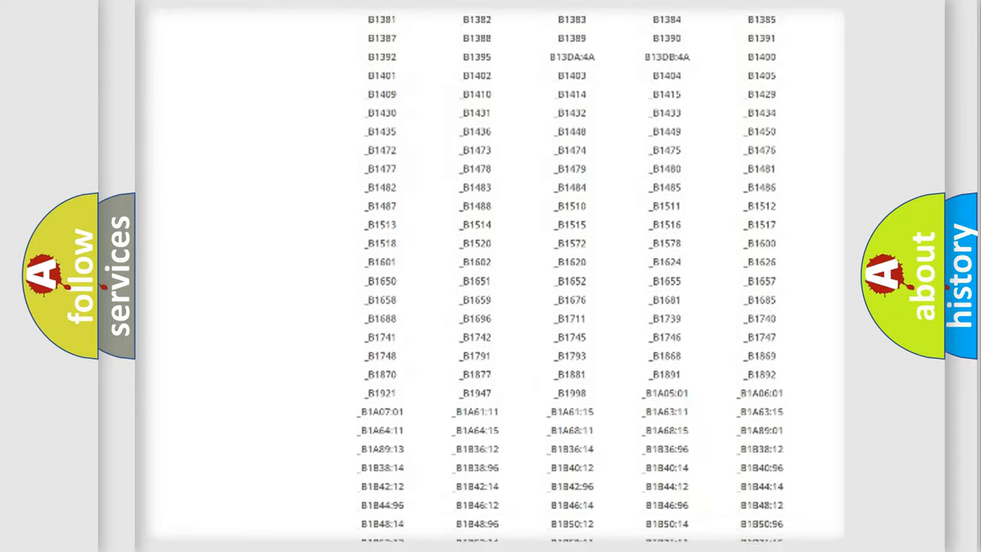
scroll("up", 3)
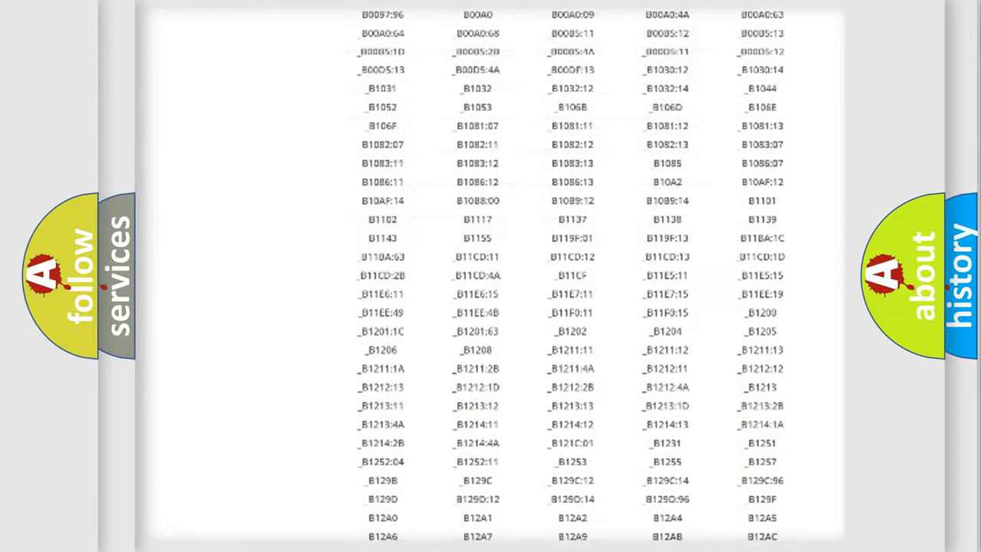
scroll("up", 3)
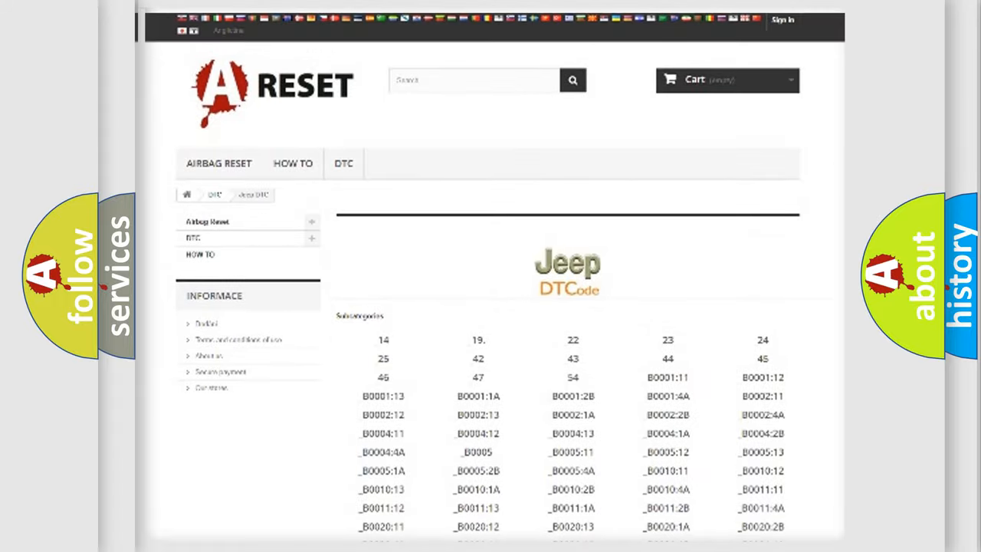